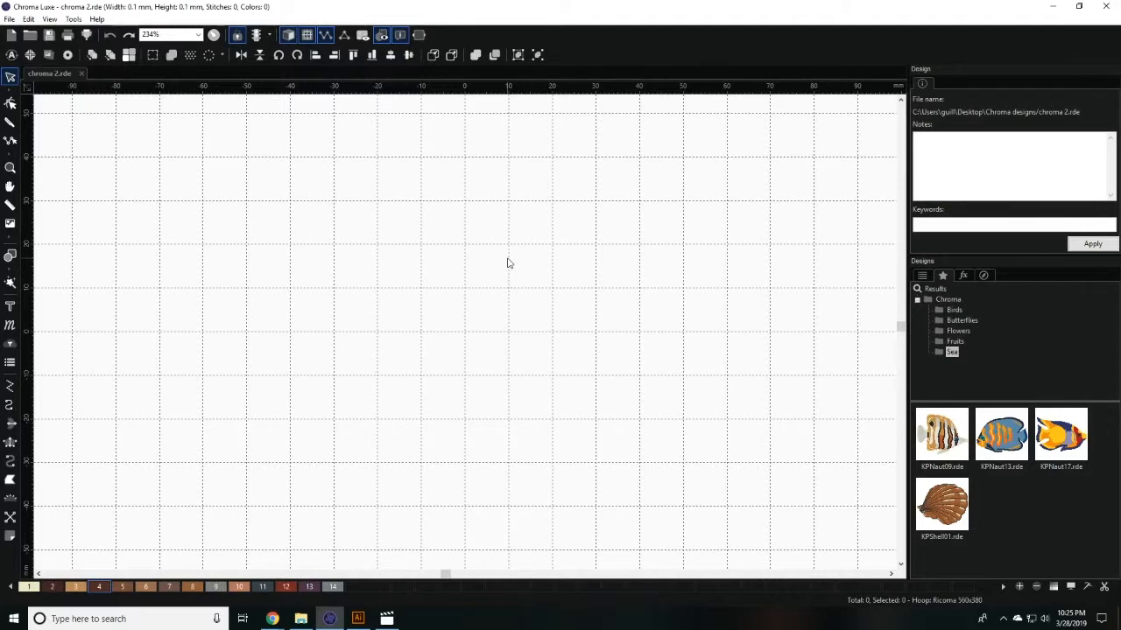
Show the Tools utilities list that contains the Palette Creator.
left_click(73, 19)
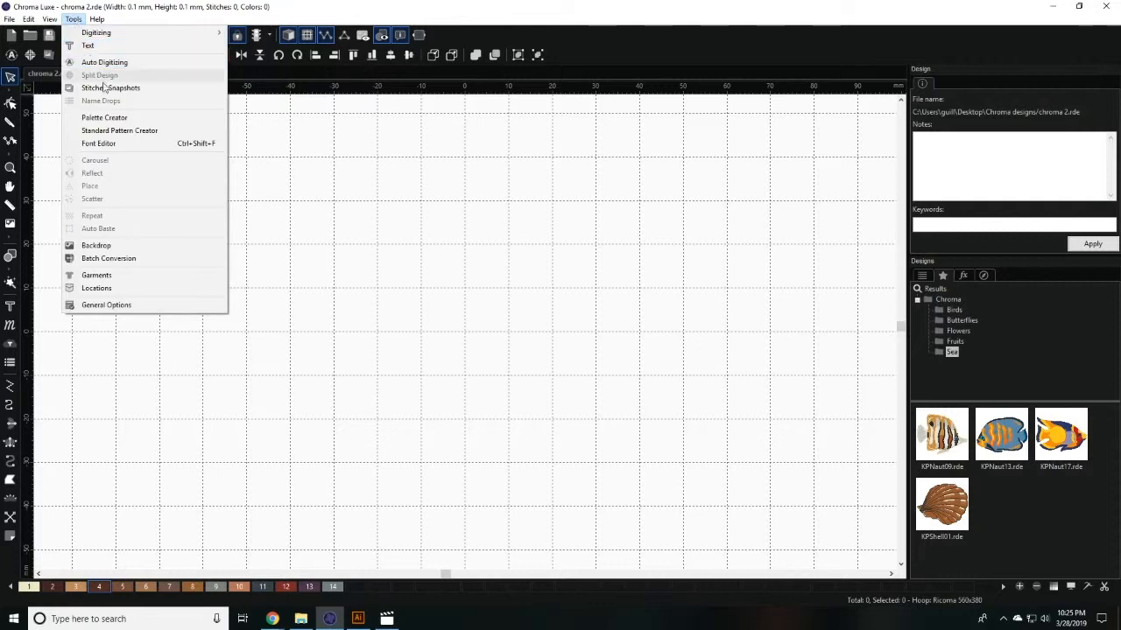
Start a new thread palette in Palette Creator and add red and blue as its first two colours.
left_click(104, 118)
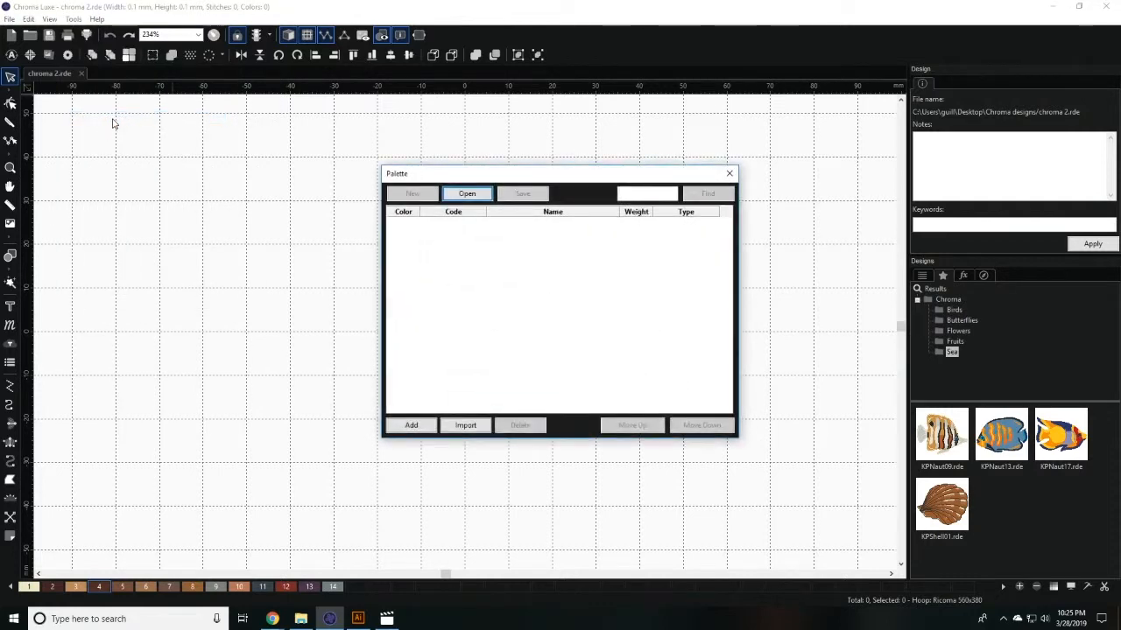
left_click(410, 425)
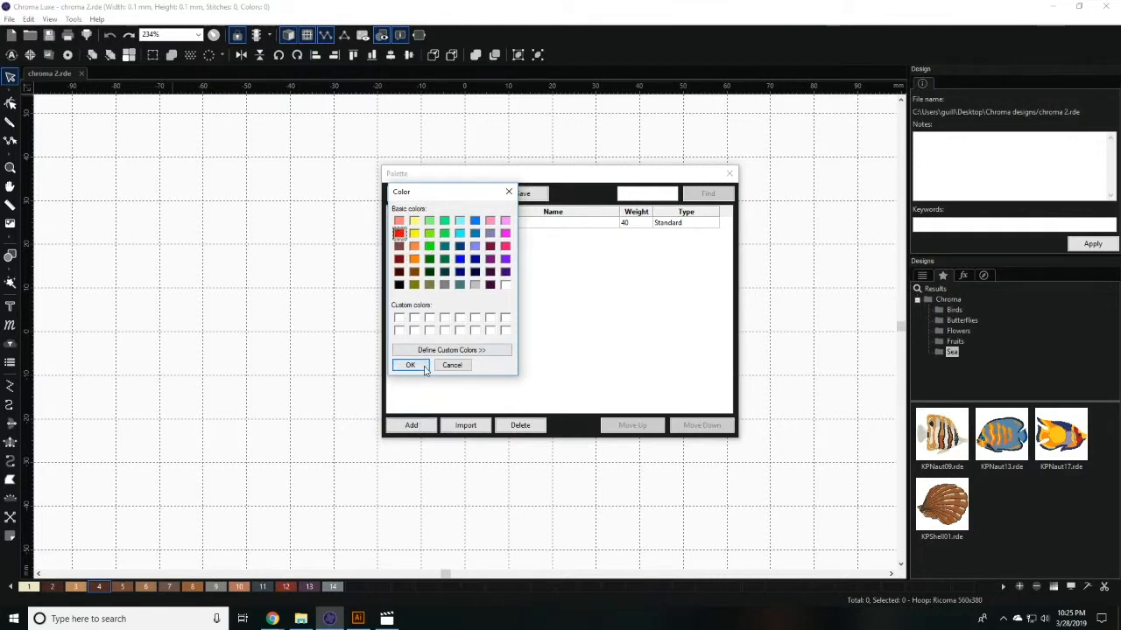
left_click(410, 366)
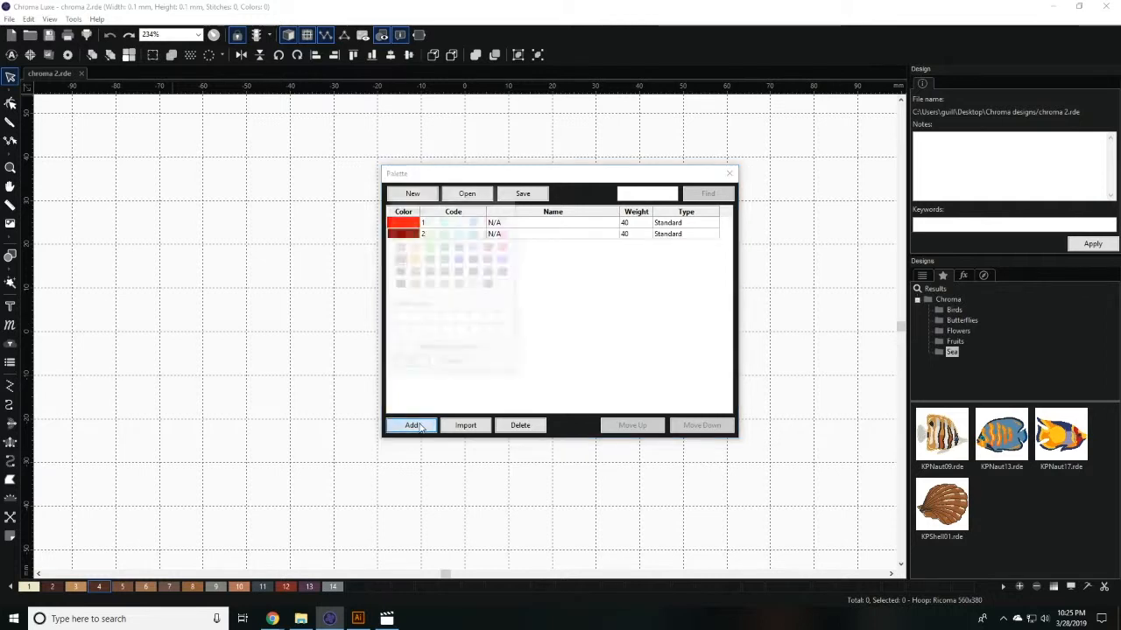
left_click(410, 425)
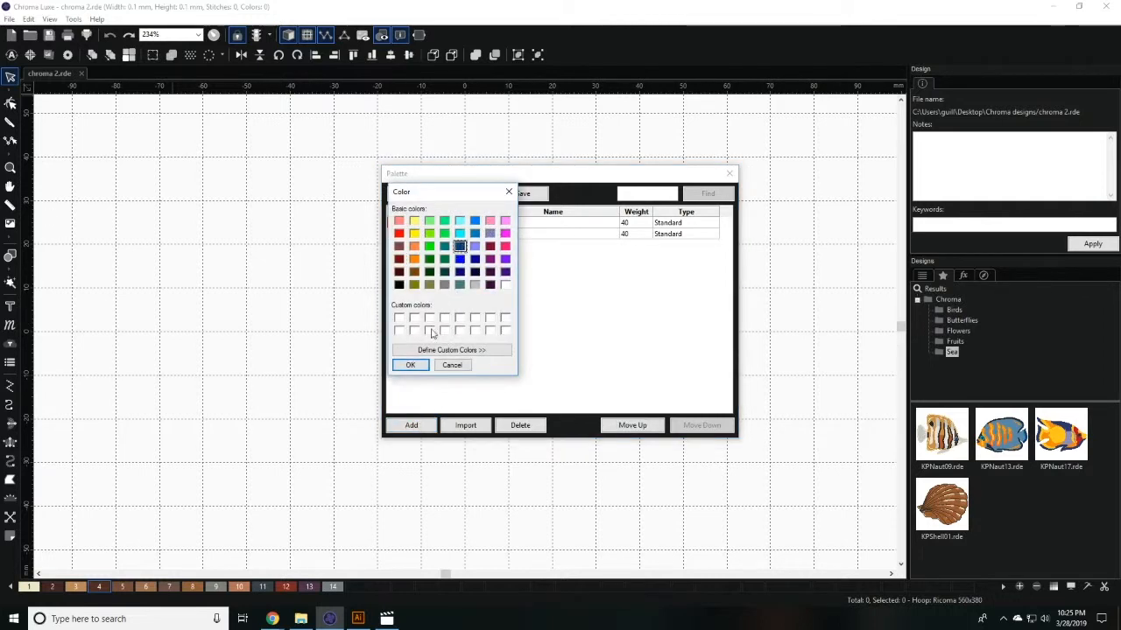
left_click(410, 366)
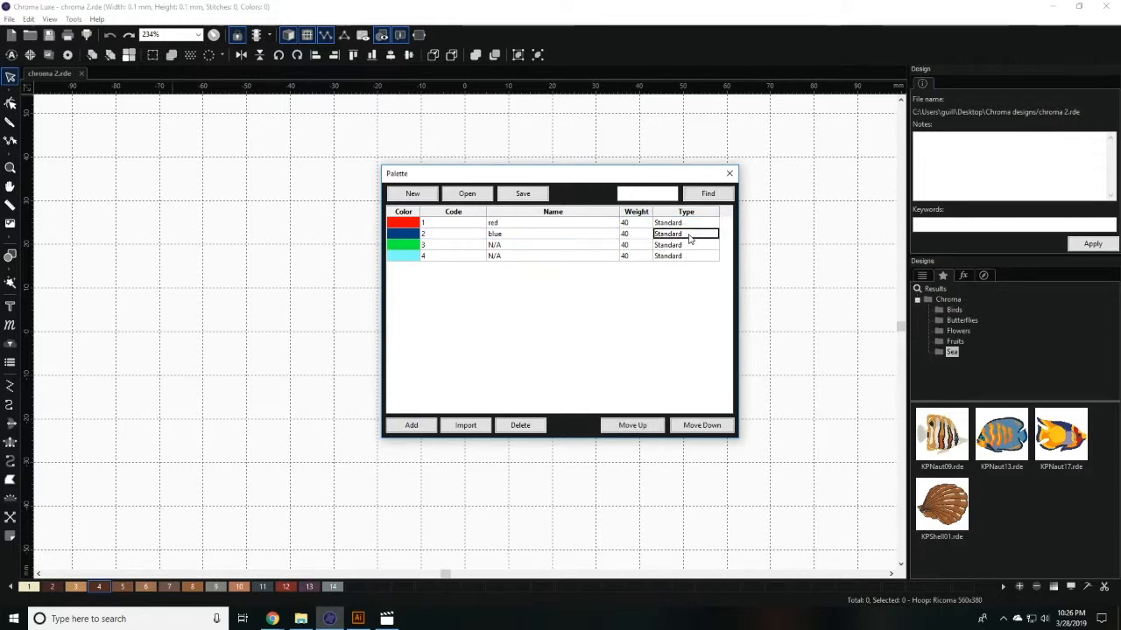
Finish the palette with green and cyan, save it, then bring up the Change palette dialog for the 14-thread Royal palette.
left_click(667, 235)
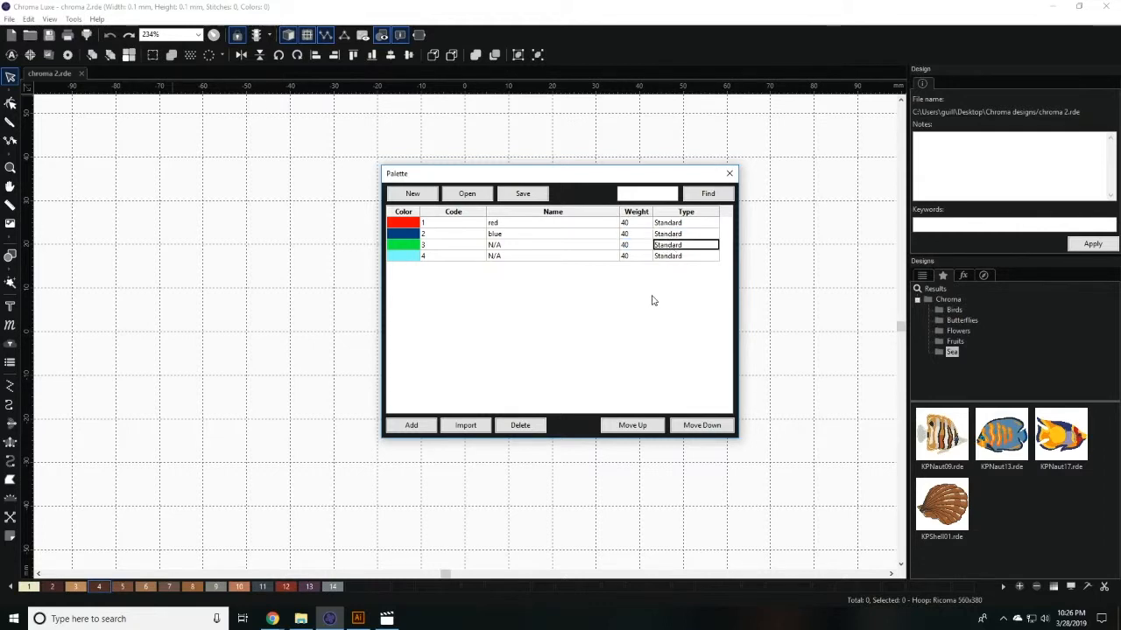
left_click(522, 193)
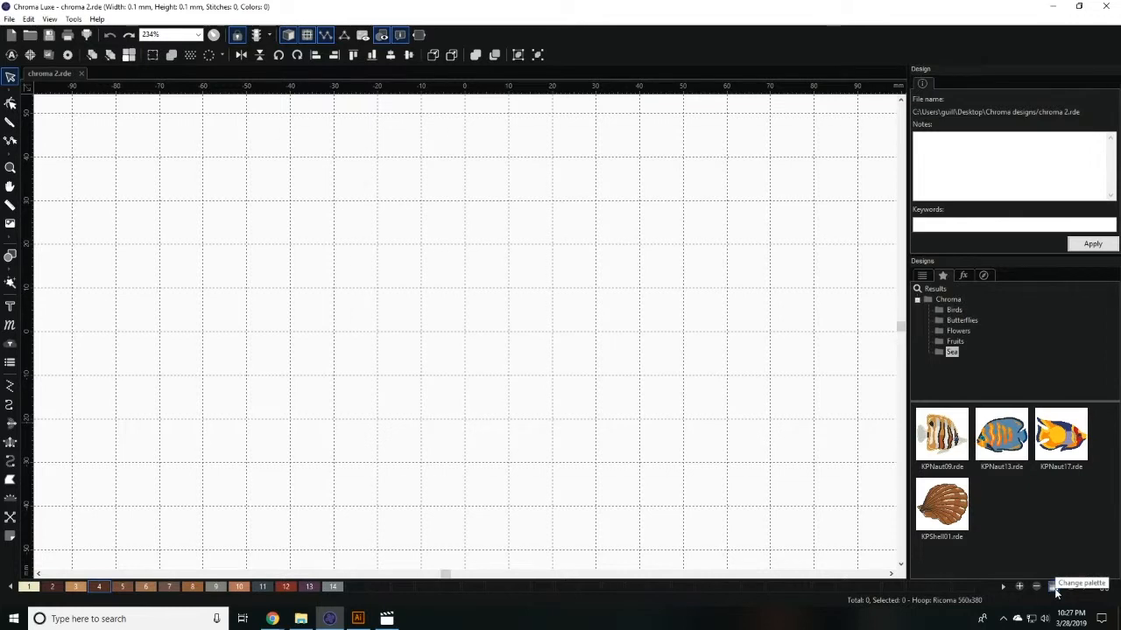
left_click(1054, 587)
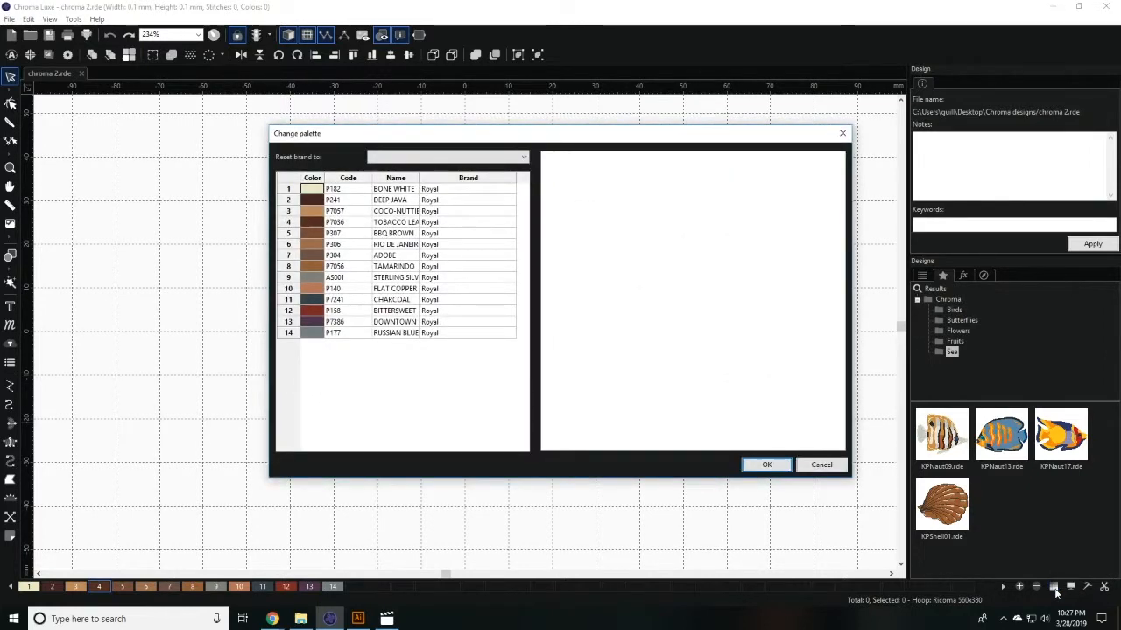